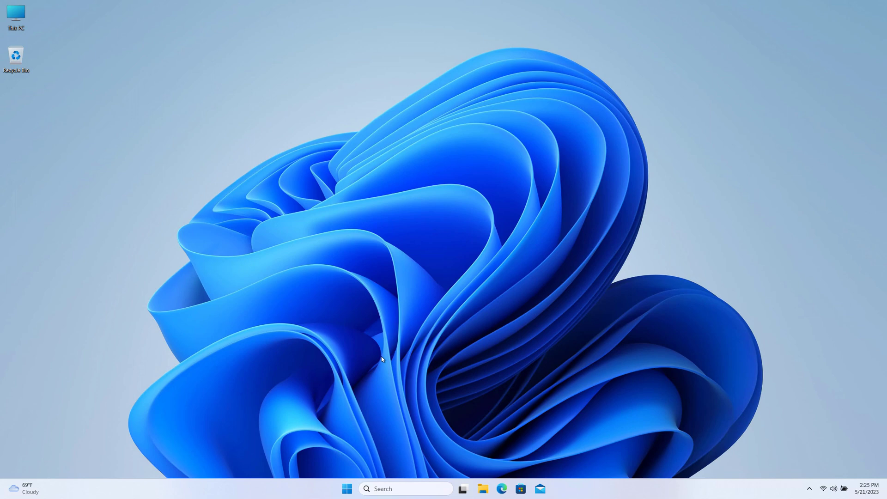
mouse_move(490, 462)
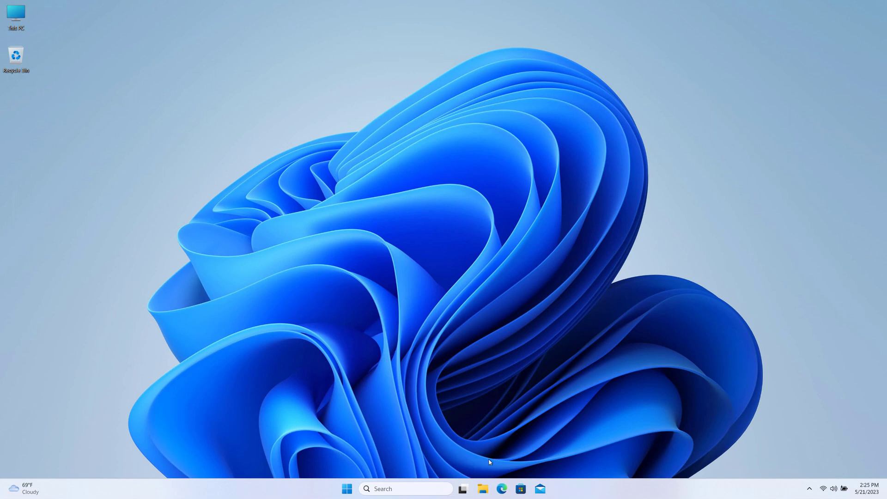
Launch File Explorer from its taskbar icon to reach the Home page.
click(482, 488)
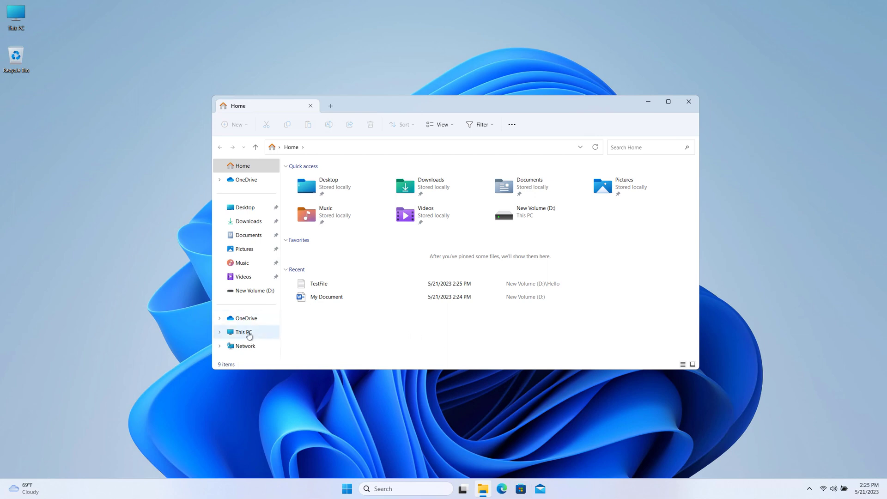
Go to This PC > New Volume (D:) and inspect the full context menus for My Document and Hello.
click(242, 332)
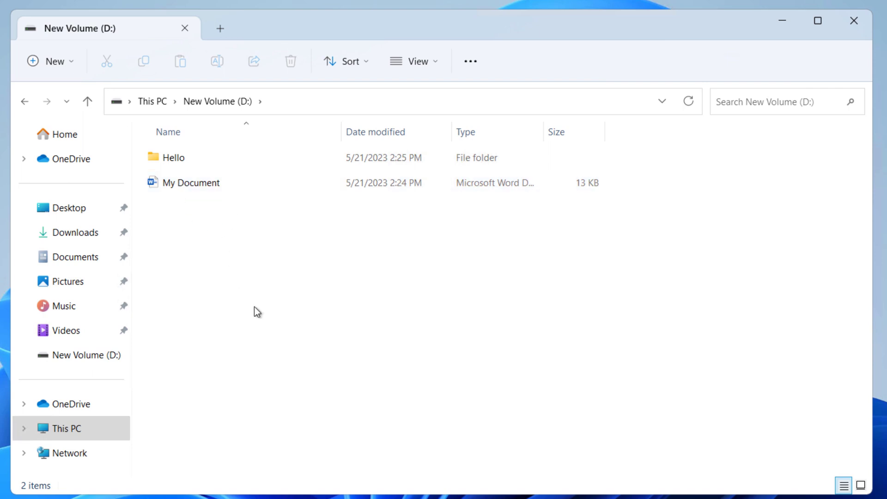
mouse_move(206, 277)
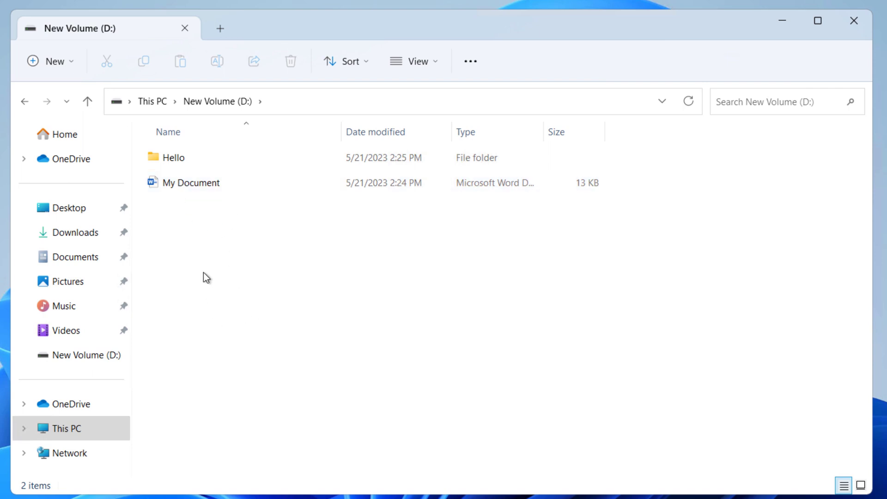
right_click(191, 182)
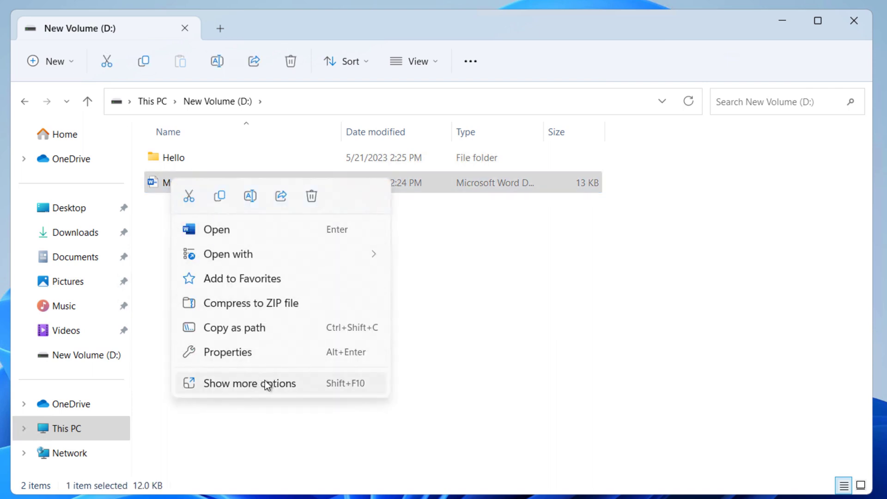
click(250, 383)
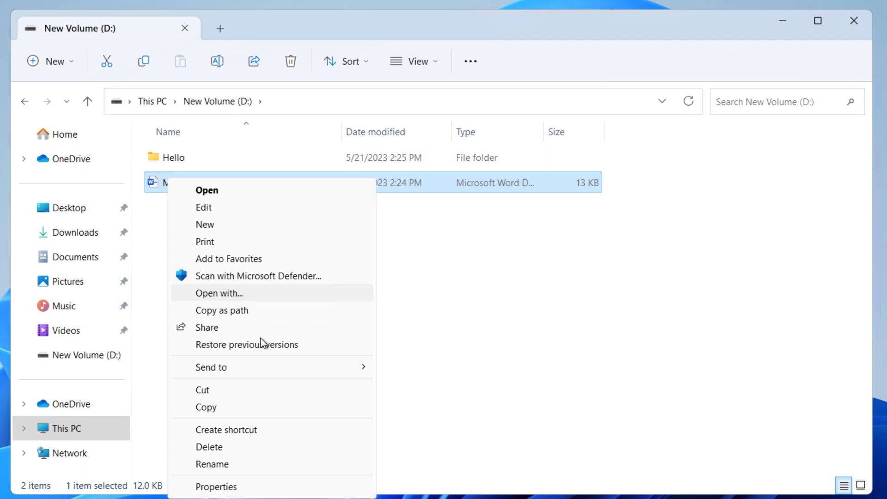
mouse_move(238, 351)
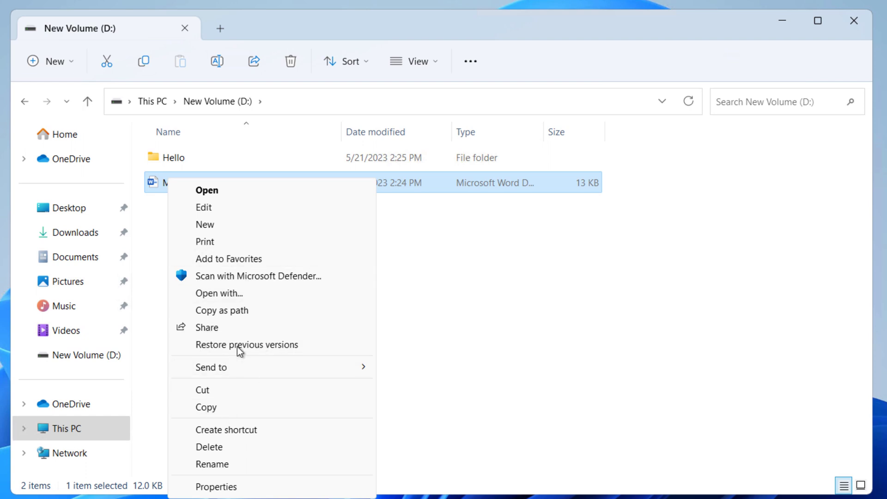
mouse_move(520, 457)
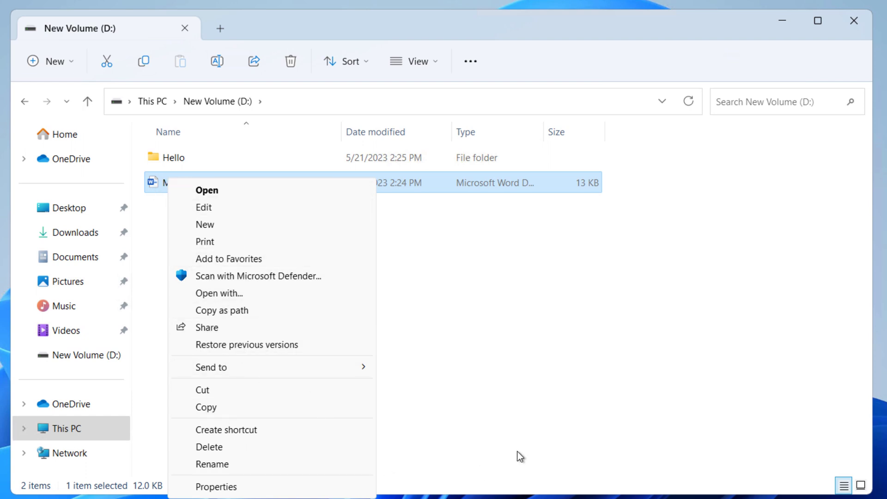
right_click(173, 157)
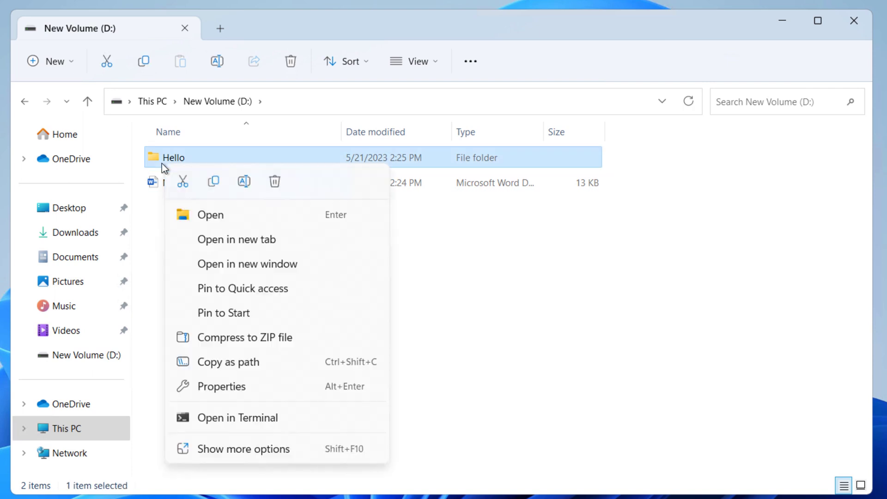
mouse_move(234, 449)
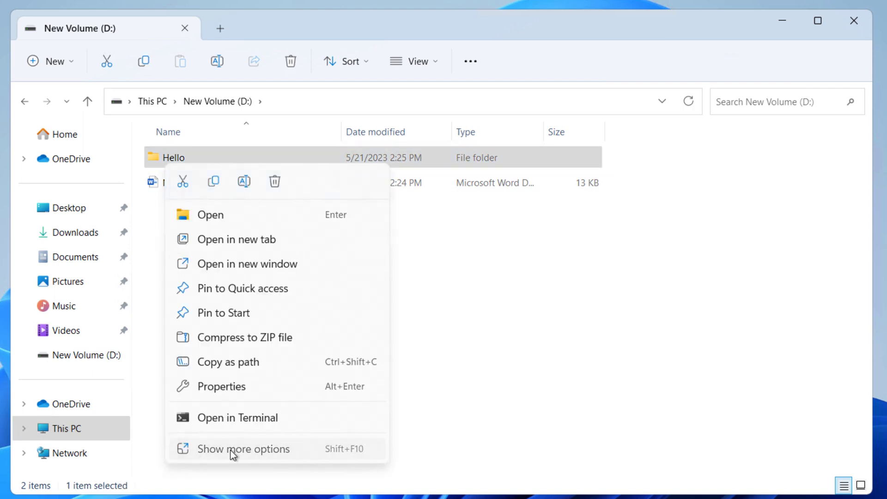
click(244, 449)
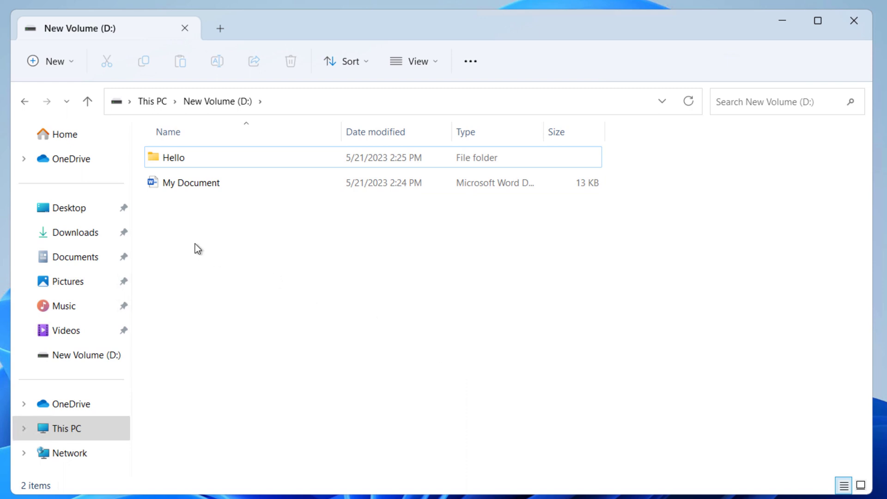
mouse_move(314, 229)
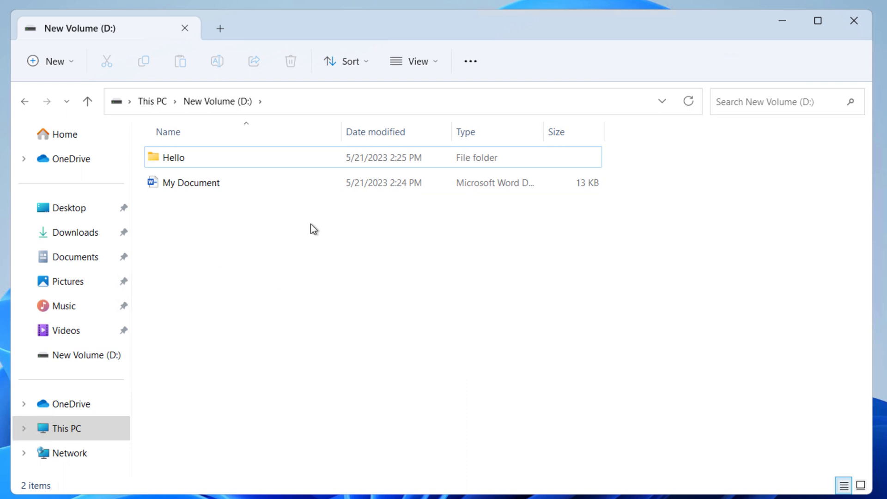
Turn on File name extensions under View > Show so My Document shows its .docx extension.
click(191, 182)
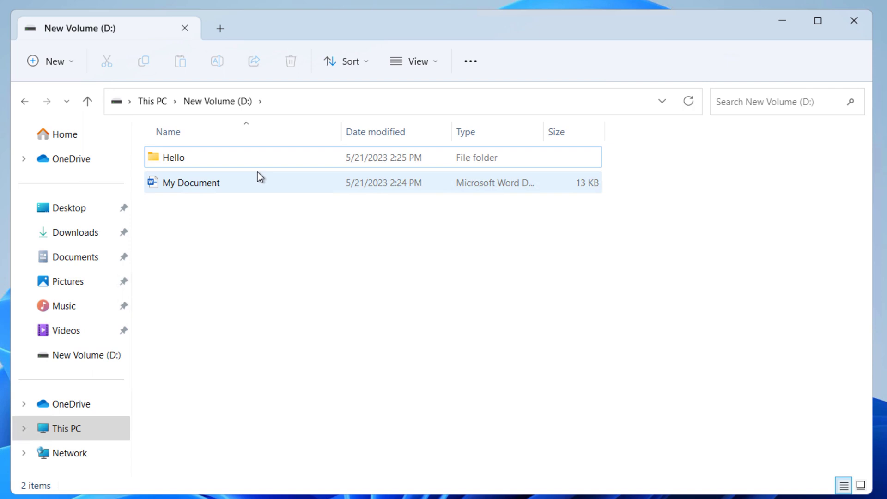
mouse_move(218, 187)
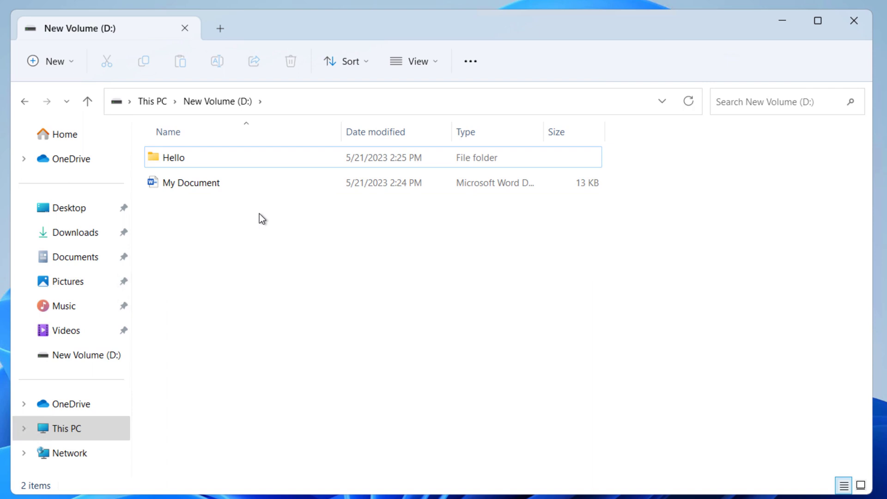
mouse_move(418, 61)
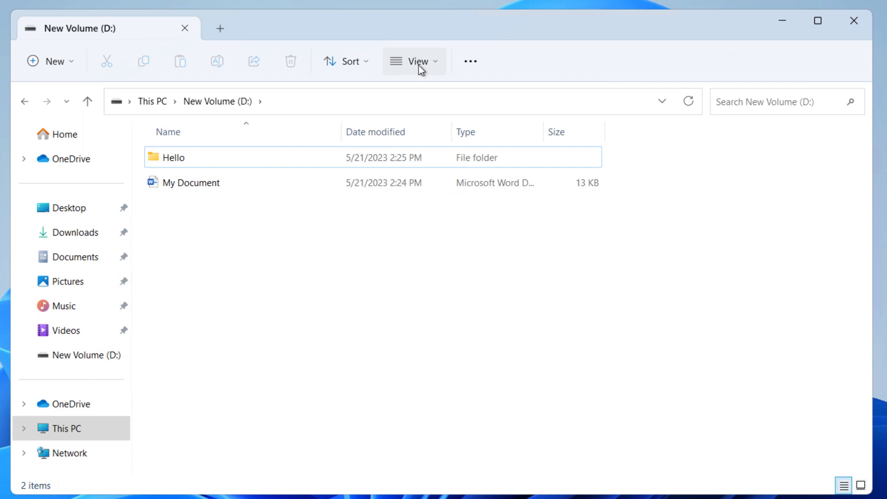
click(414, 61)
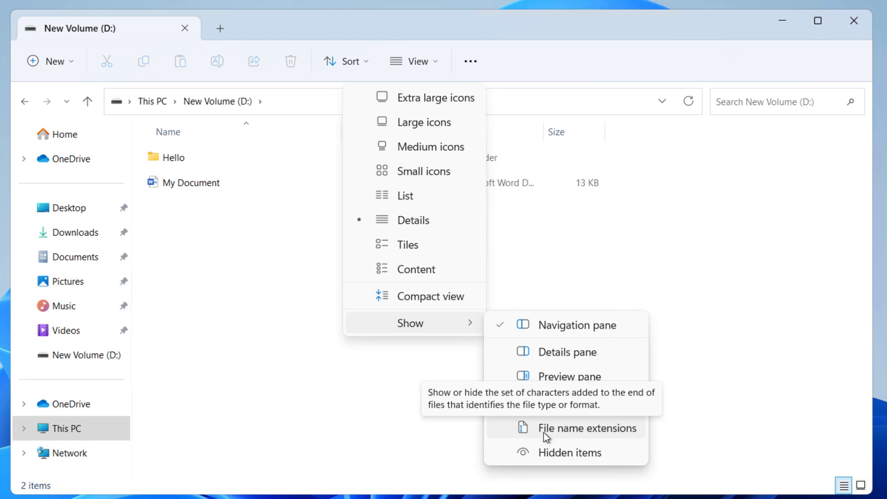
click(587, 429)
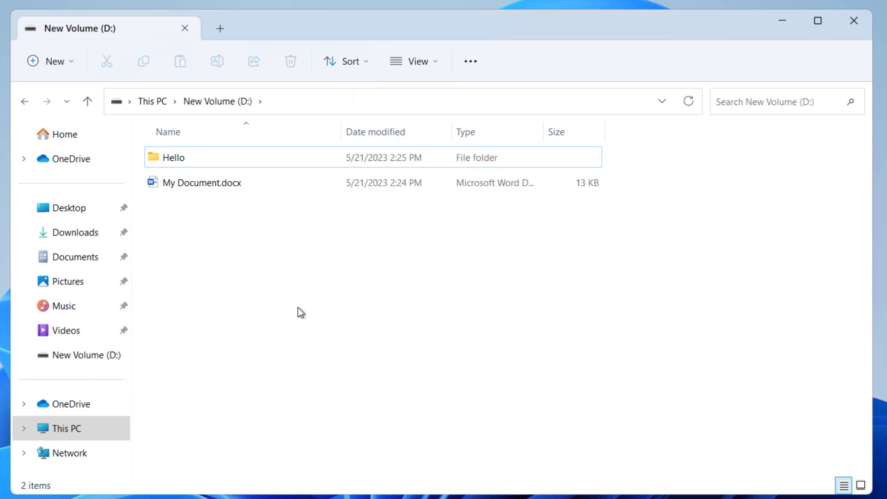
Rename My Document.docx to My Document.exe via Show more options and accept the extension warning.
click(207, 182)
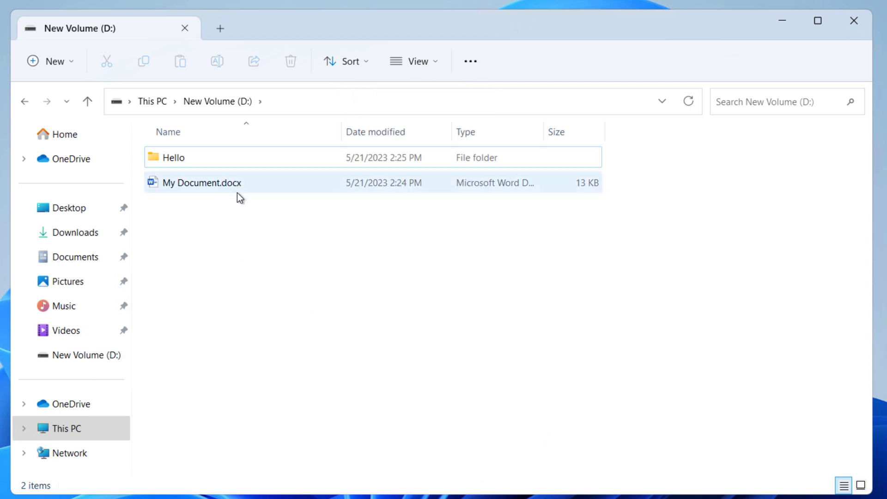
right_click(207, 182)
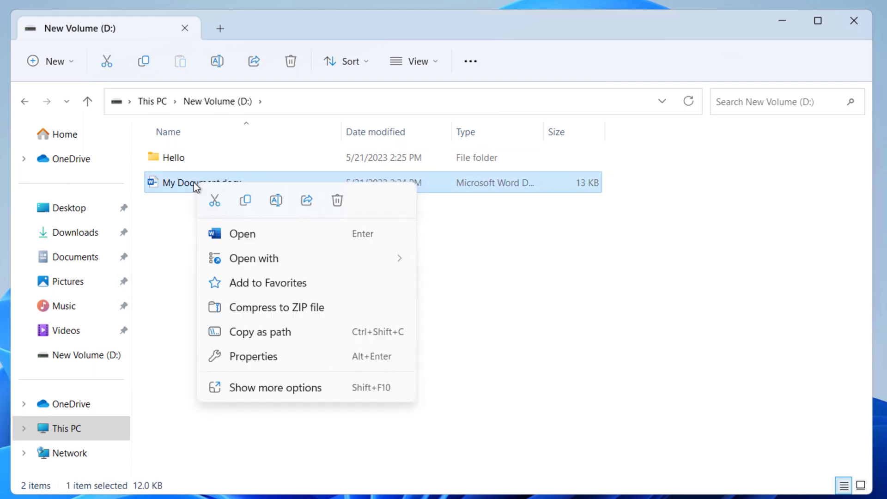
mouse_move(247, 387)
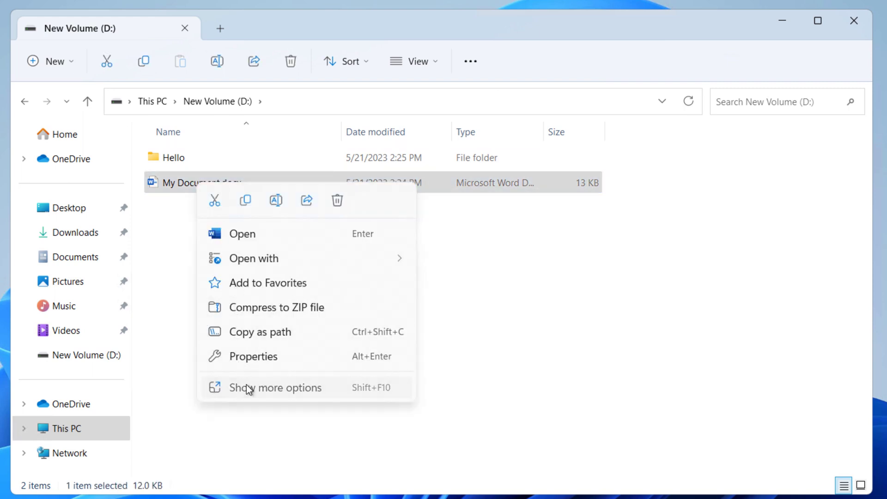
click(276, 388)
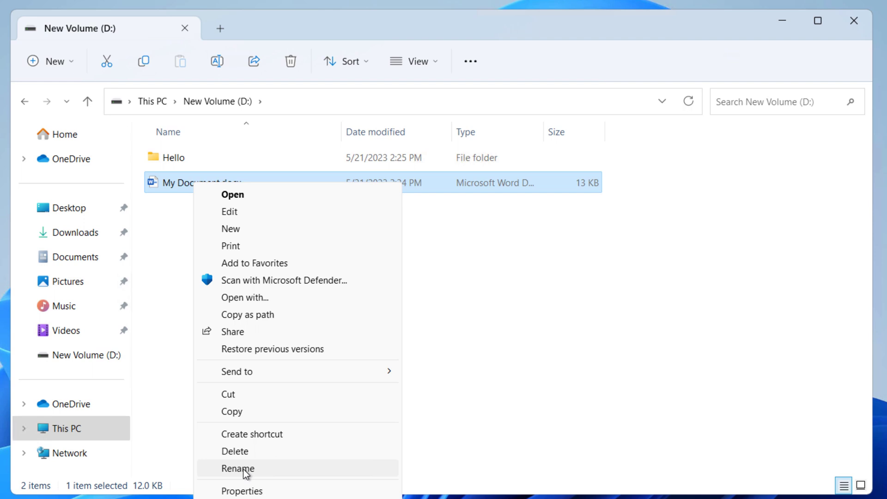
mouse_move(266, 474)
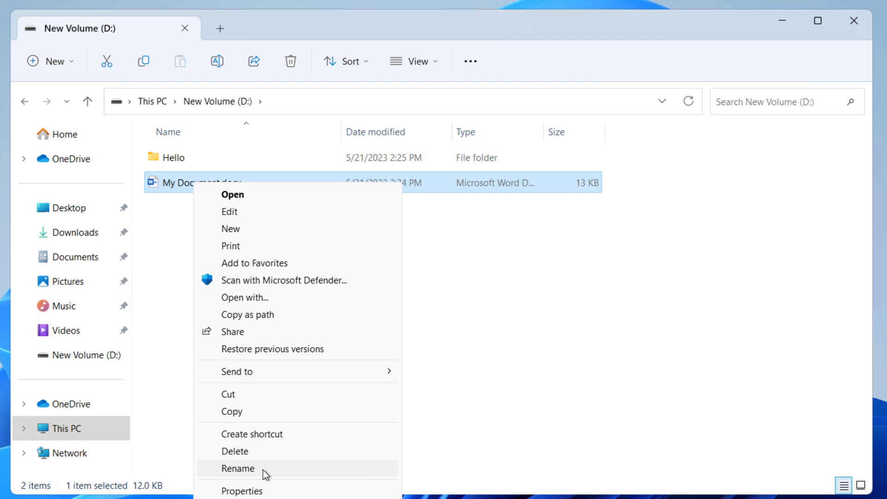
click(237, 468)
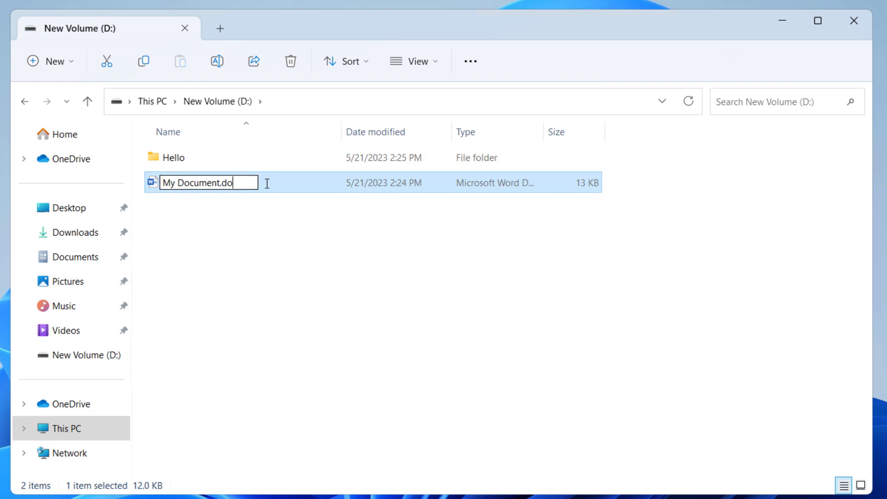
key(Backspace)
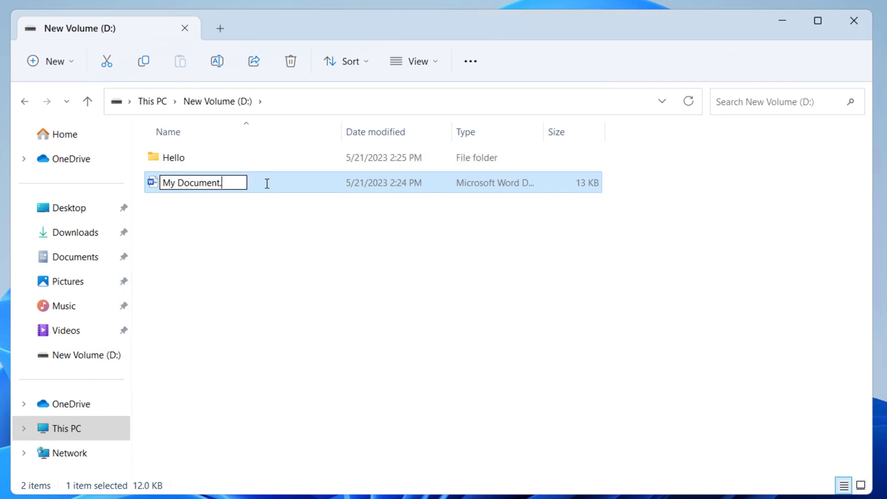
text(exe)
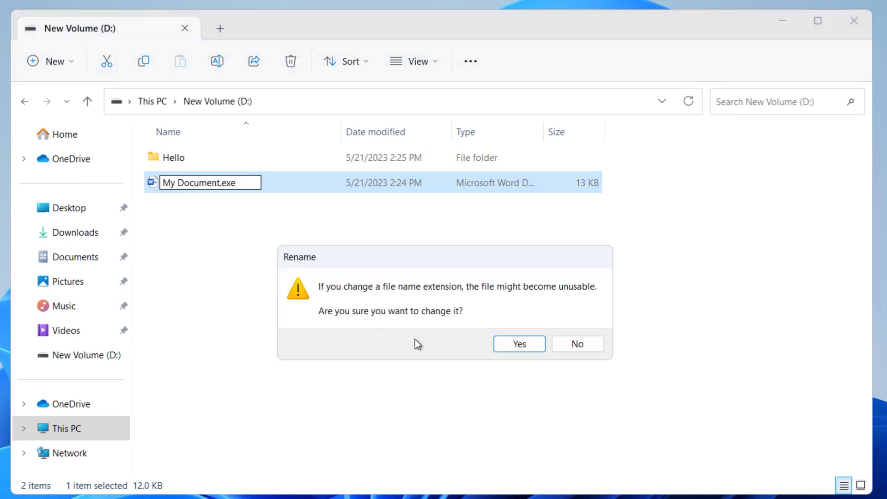
click(517, 344)
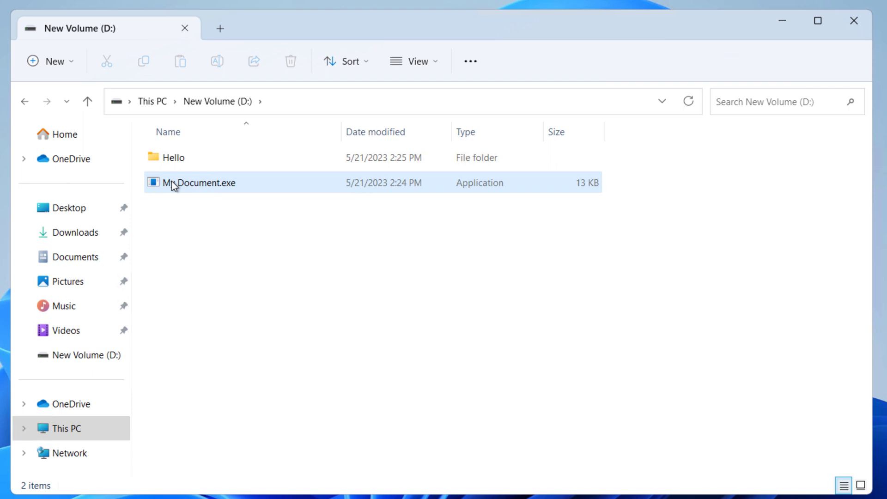
Bring up My Document.exe's context menu again after dismissing it once.
right_click(199, 182)
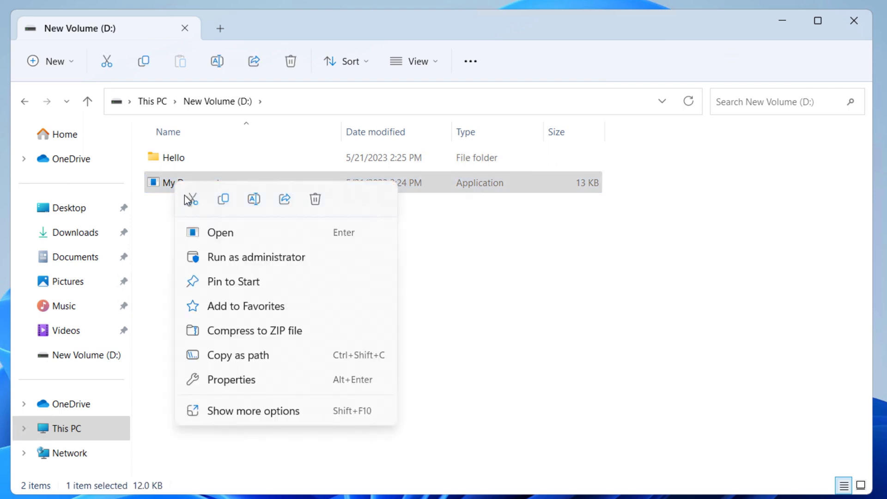
click(253, 419)
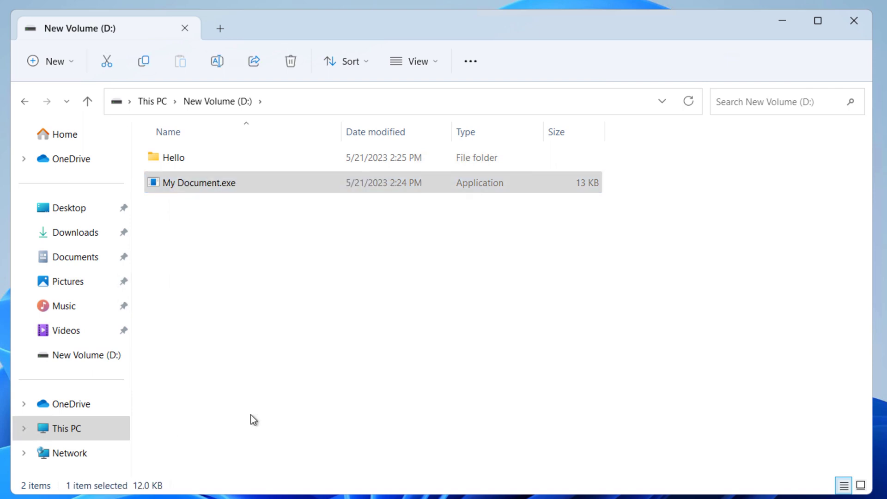
right_click(199, 182)
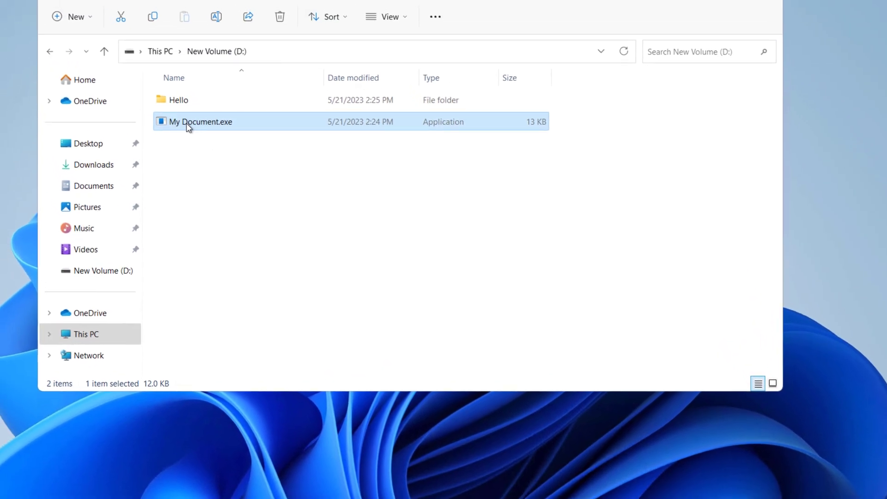
right_click(221, 181)
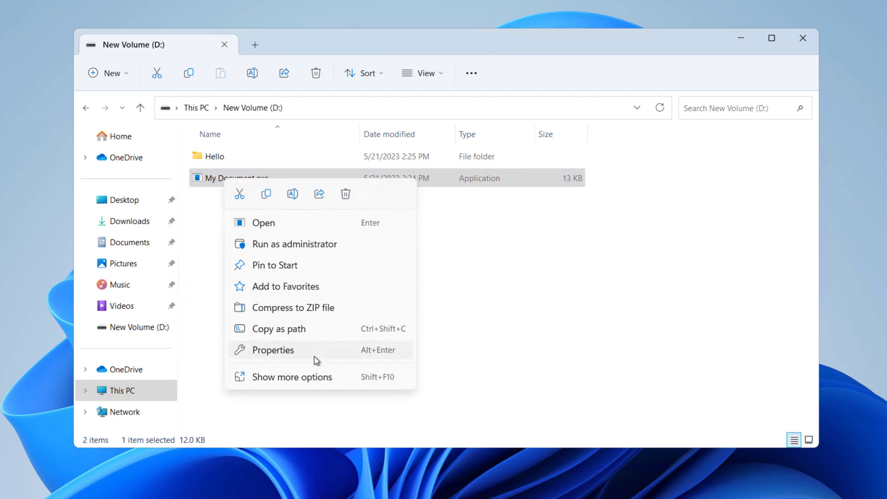
mouse_move(298, 377)
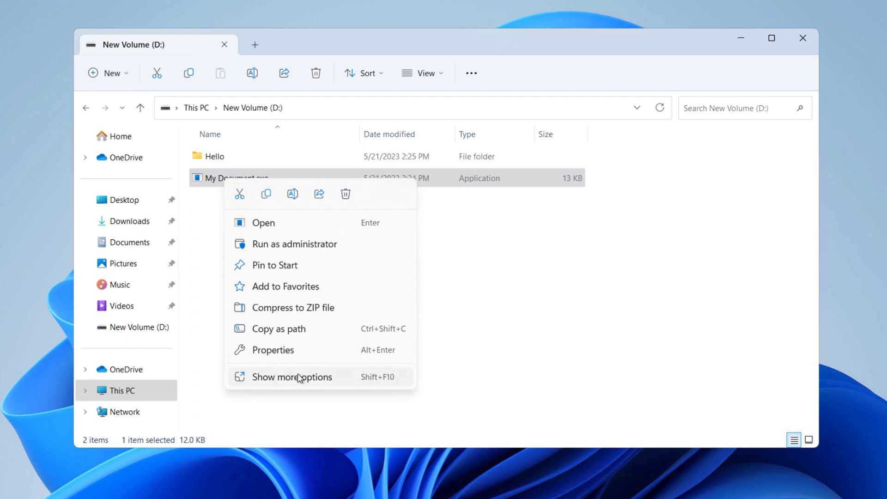
Begin renaming My Document.exe through Show more options, editing the extension toward .docx.
click(292, 377)
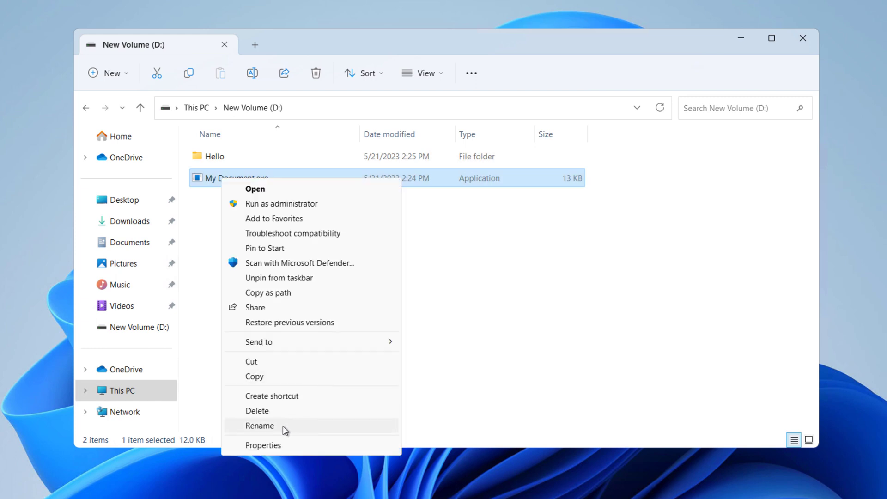
click(260, 426)
text(doc)
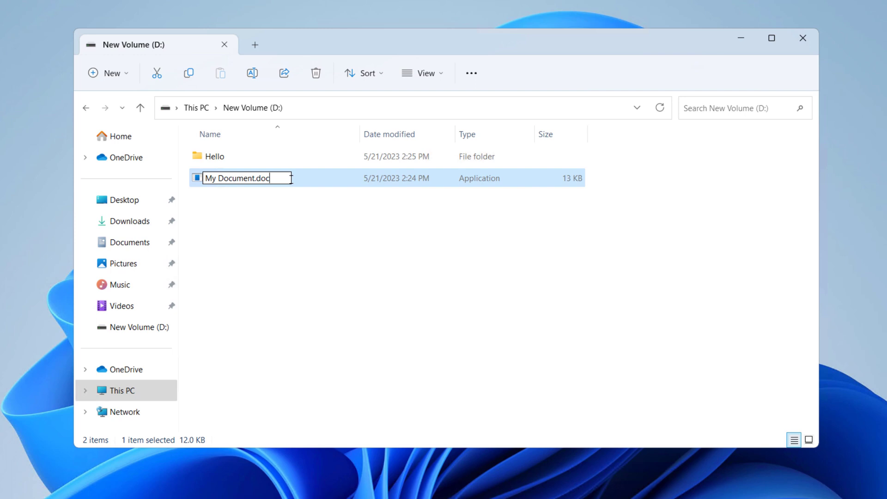
text(x)
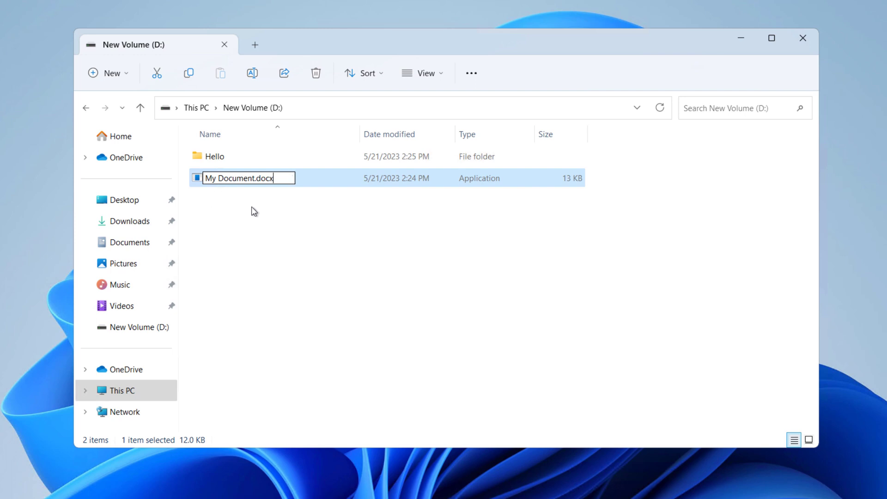
mouse_move(498, 315)
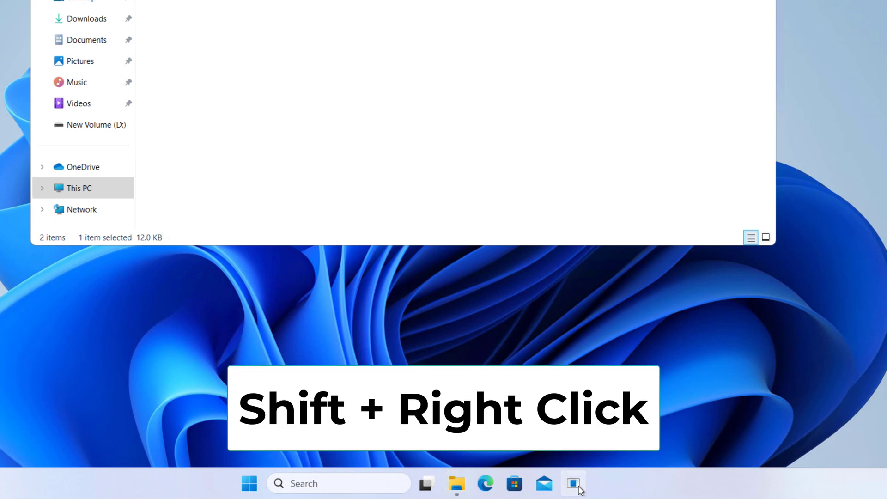
Change the pinned My Document shortcut's Target from .exe to D:\My Document.docx and confirm.
right_click(573, 483)
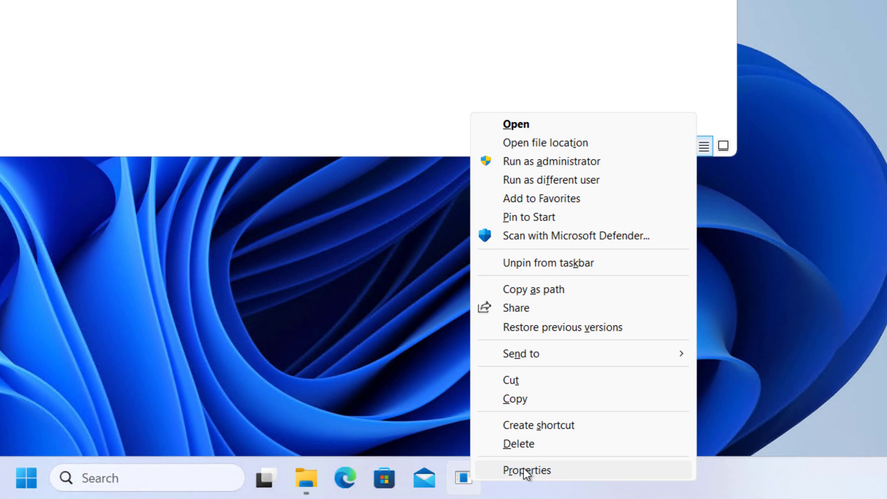
click(525, 470)
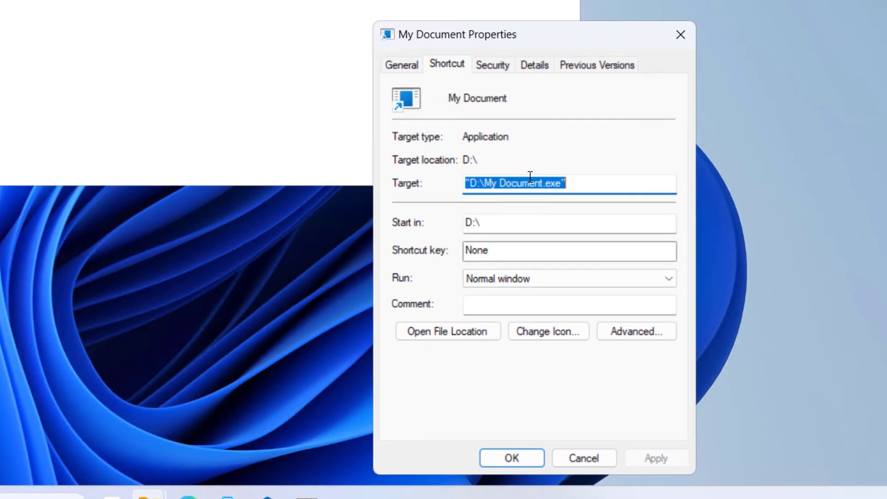
click(578, 183)
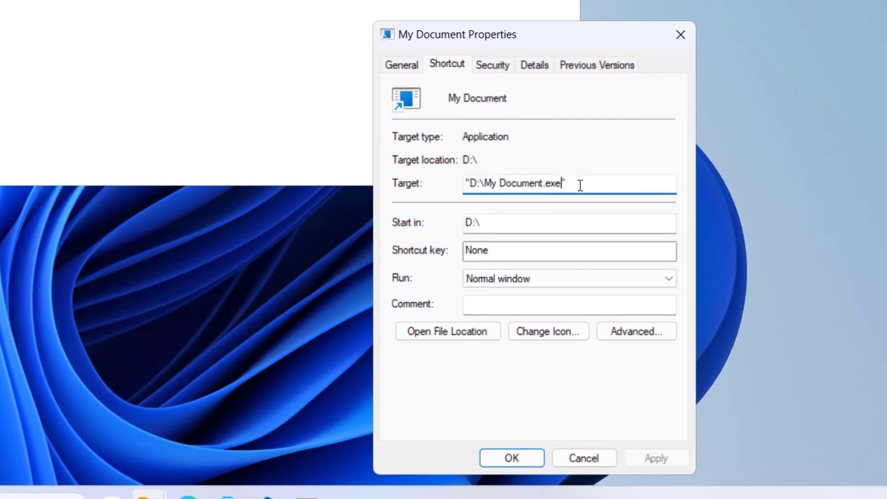
text(do)
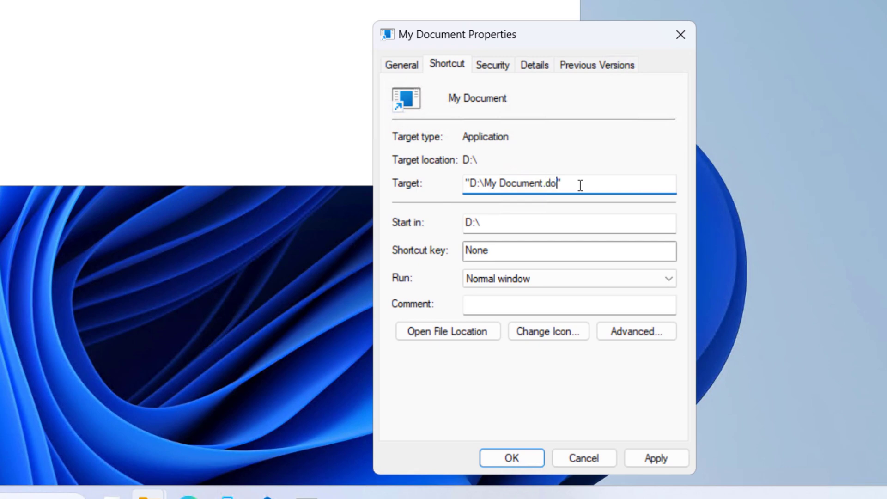
text(cx)
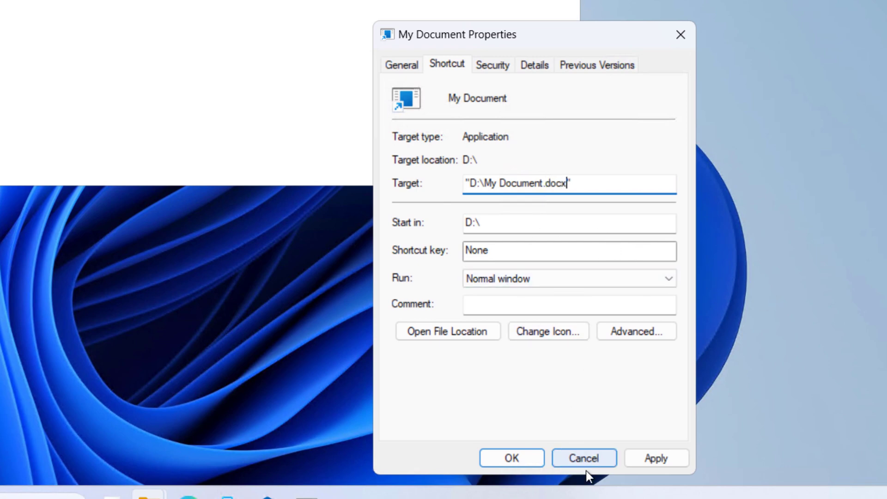
click(584, 458)
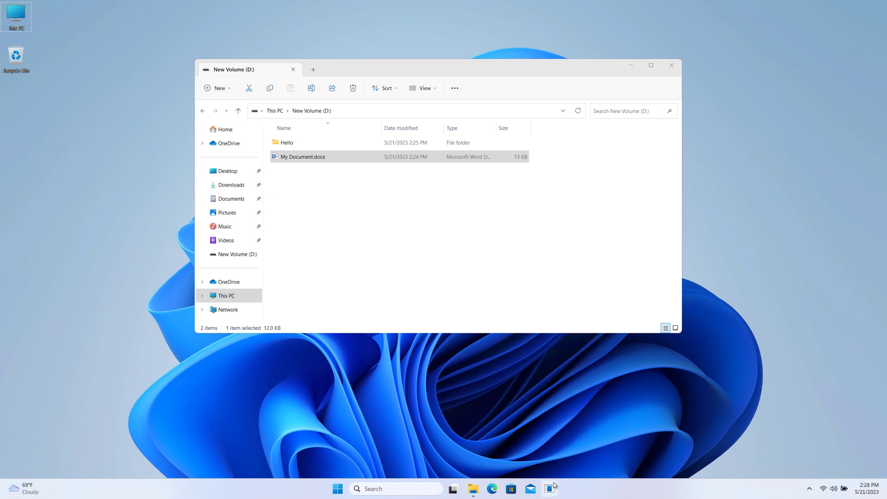
mouse_move(549, 489)
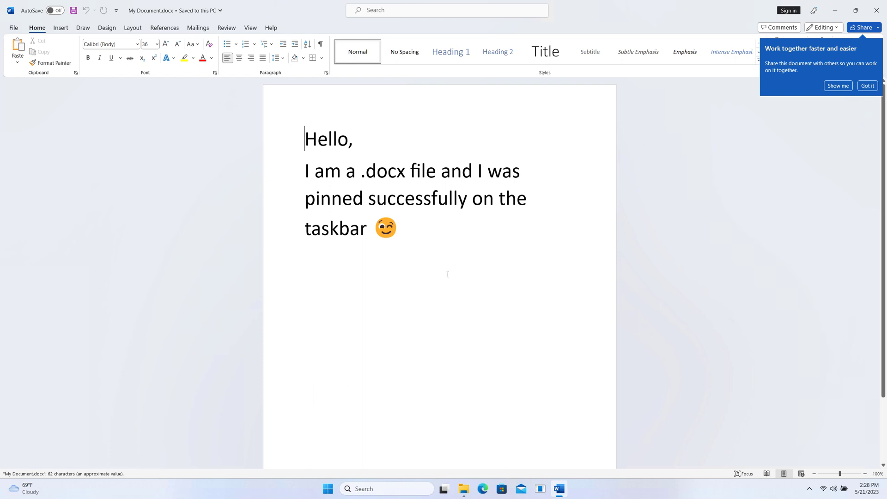
mouse_move(551, 216)
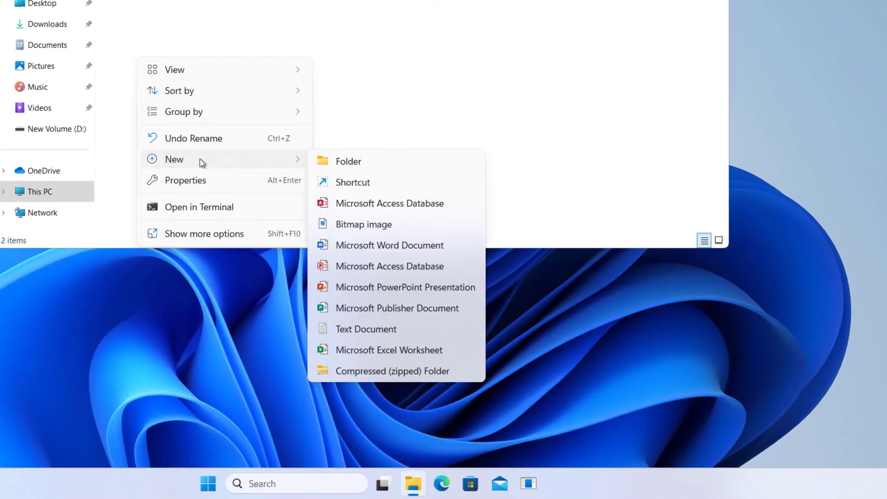
mouse_move(364, 224)
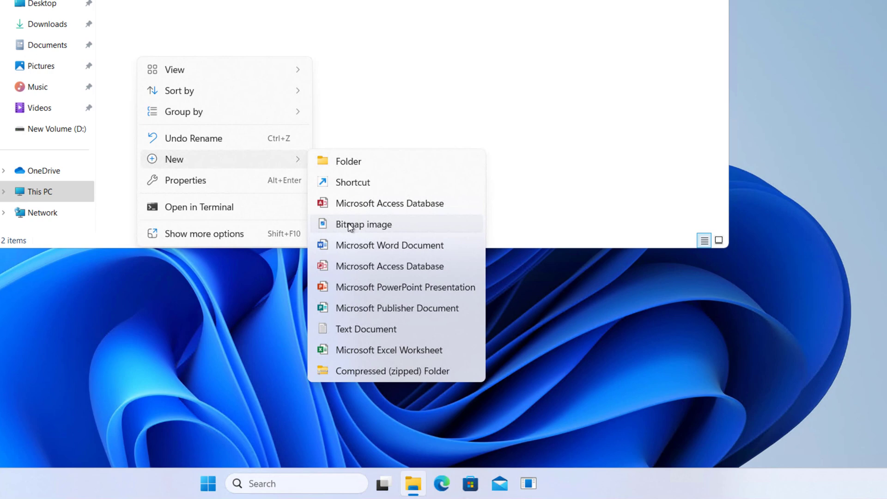
Create a new text document on New Volume (D:), rename it New Text Document.exe, and expand its actions.
click(363, 338)
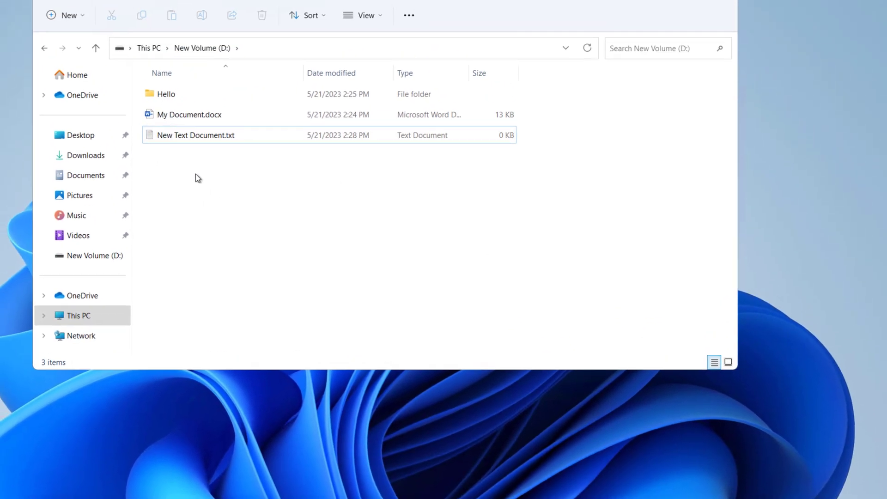
right_click(195, 135)
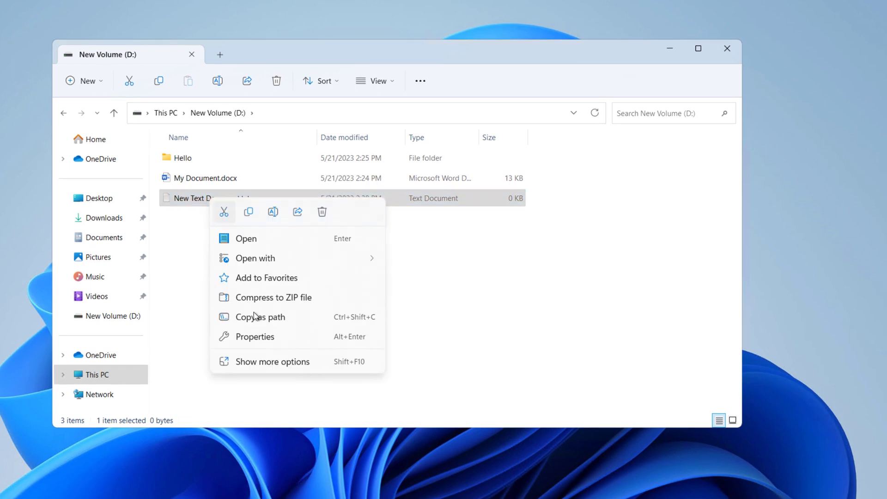
click(272, 361)
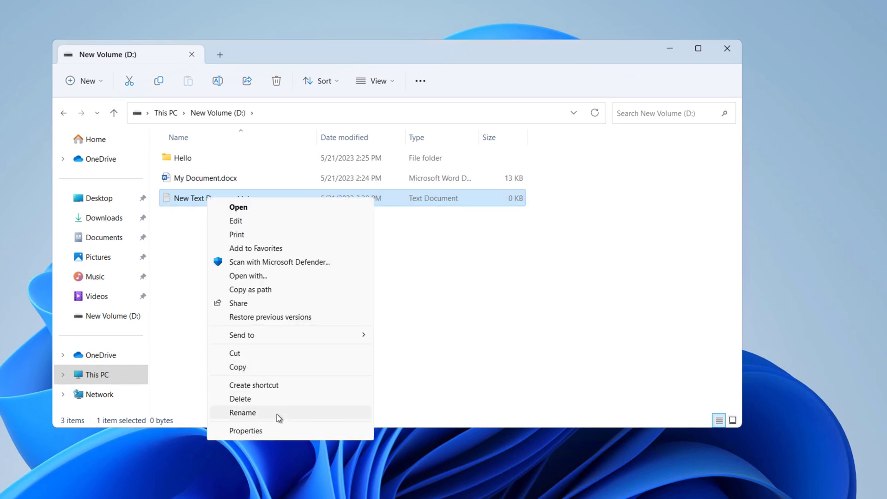
click(242, 412)
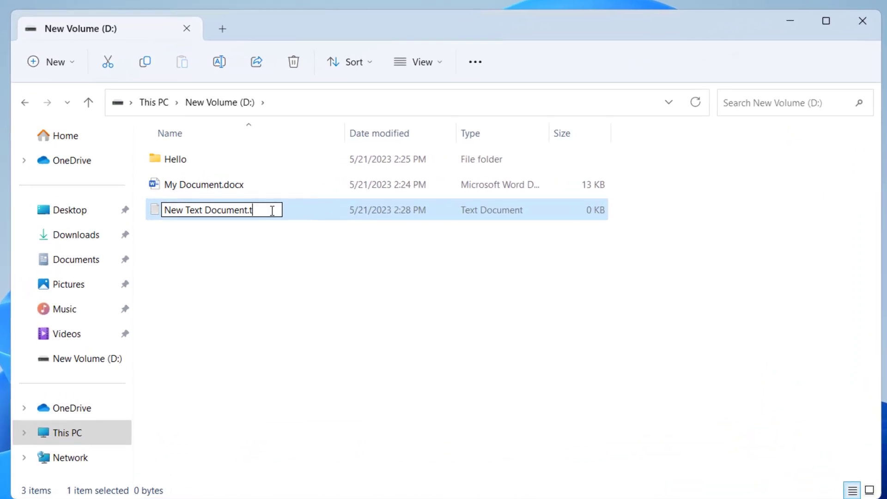
text(xe)
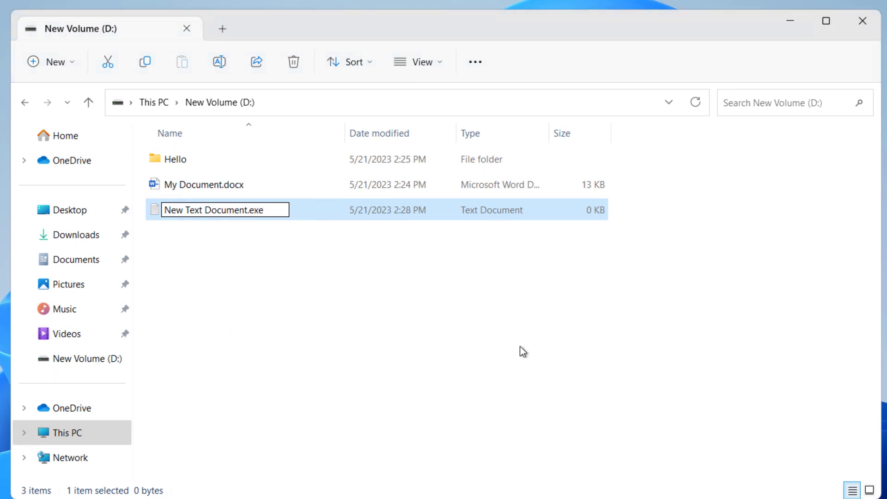
right_click(227, 209)
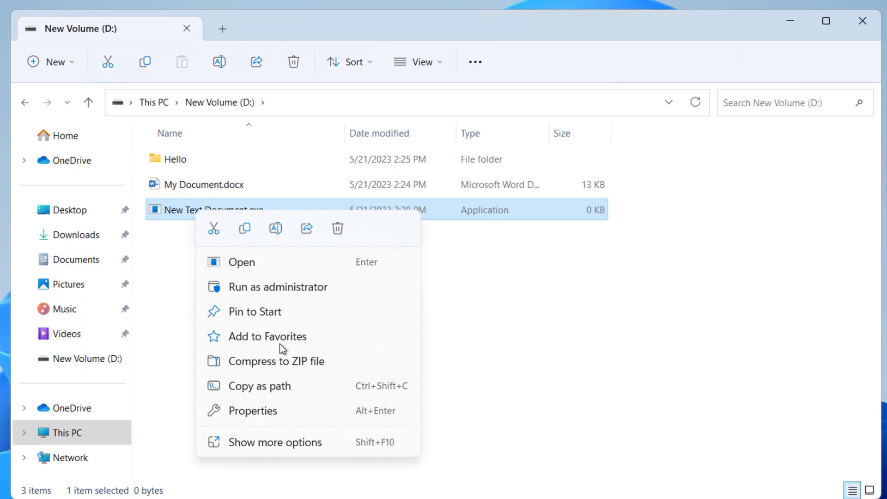
click(275, 442)
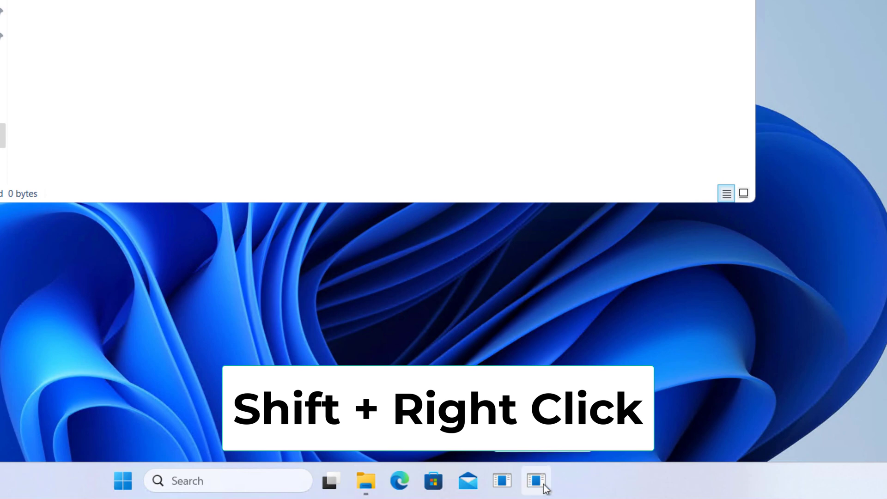
Set the pinned New Text Document shortcut's Target to the Hello folder in its Properties.
right_click(534, 481)
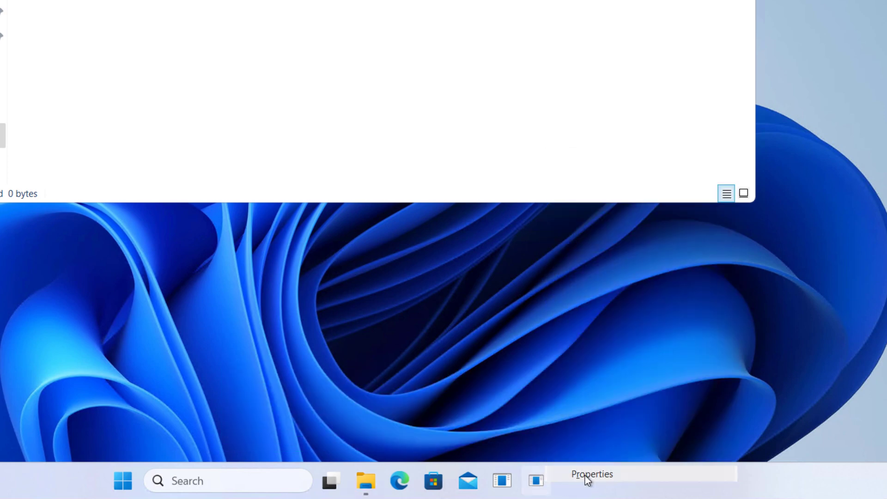
click(592, 475)
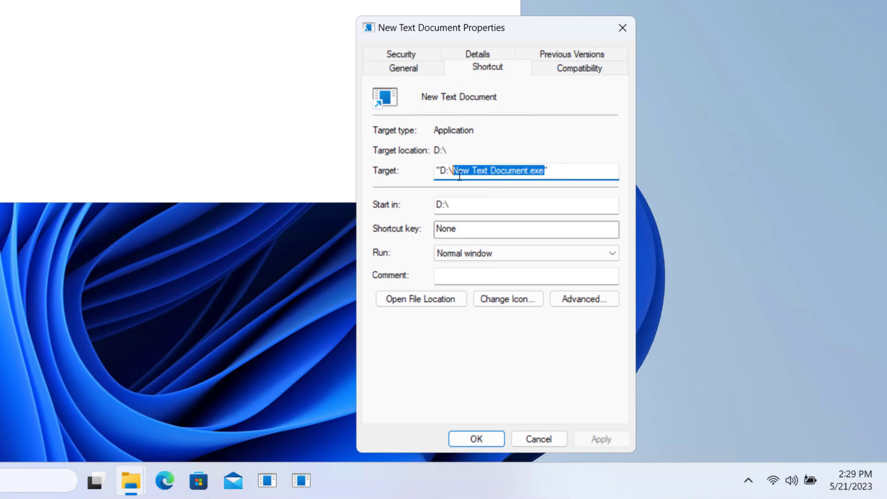
text(Hello")
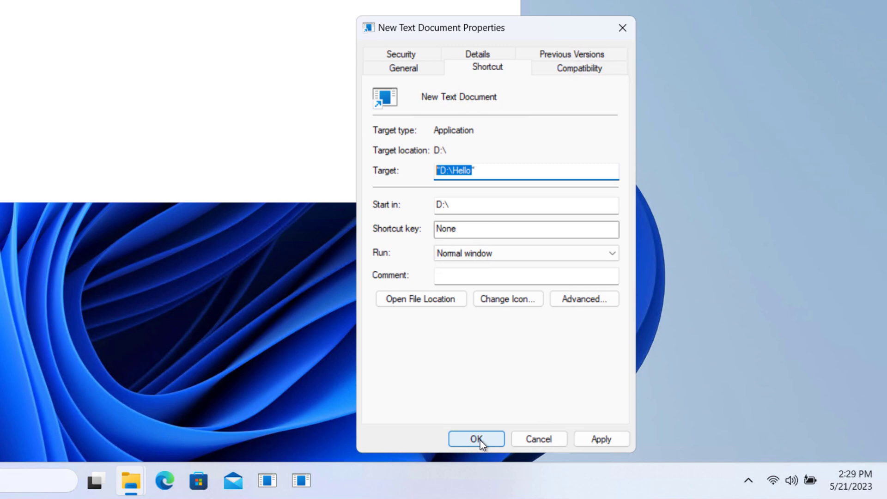
click(476, 439)
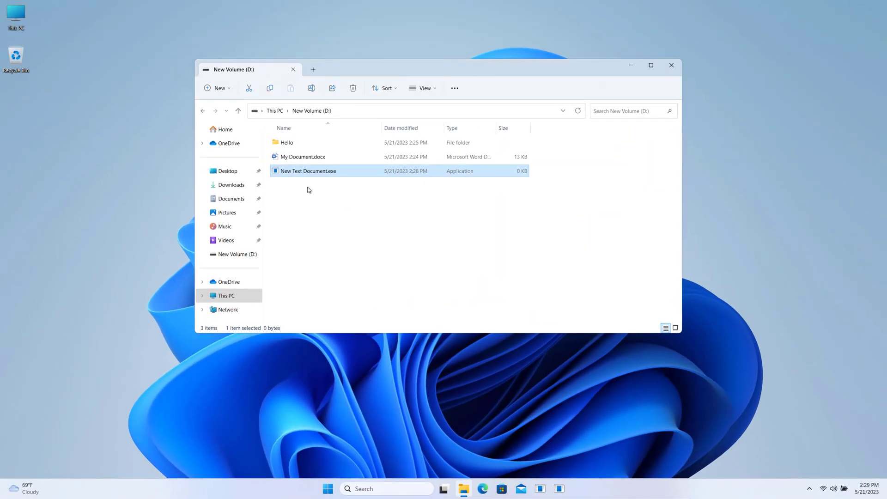
mouse_move(295, 184)
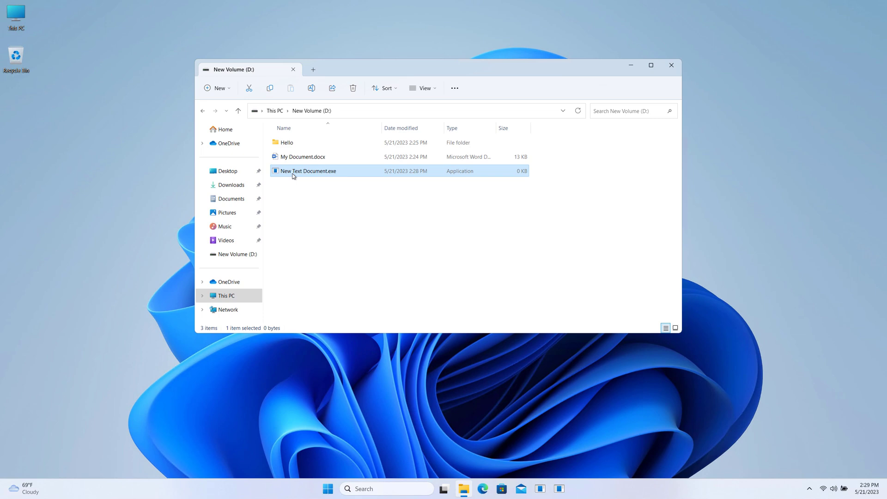
Delete New Text Document.exe, open Hello showing TestFile.txt, and close the duplicate window.
right_click(308, 171)
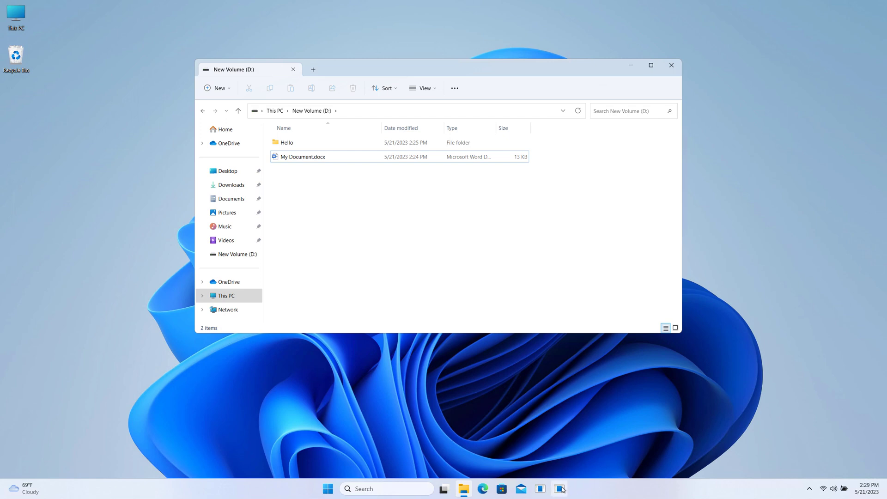
mouse_move(559, 488)
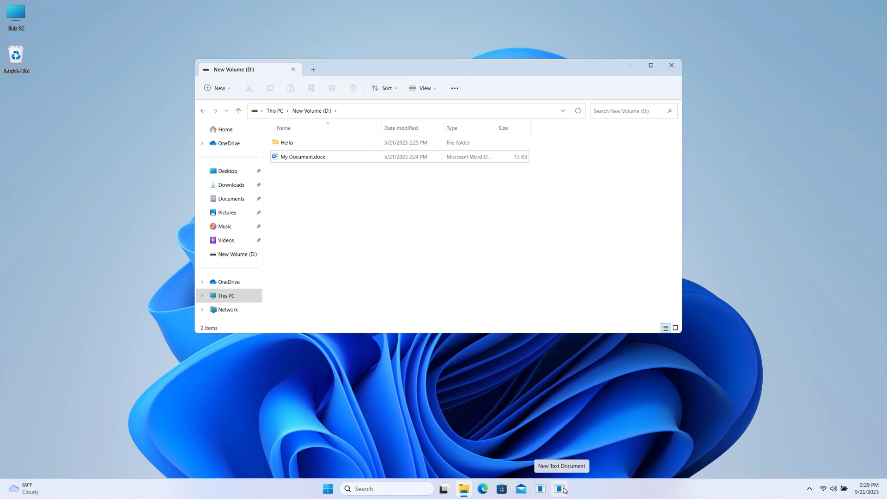
double_click(287, 142)
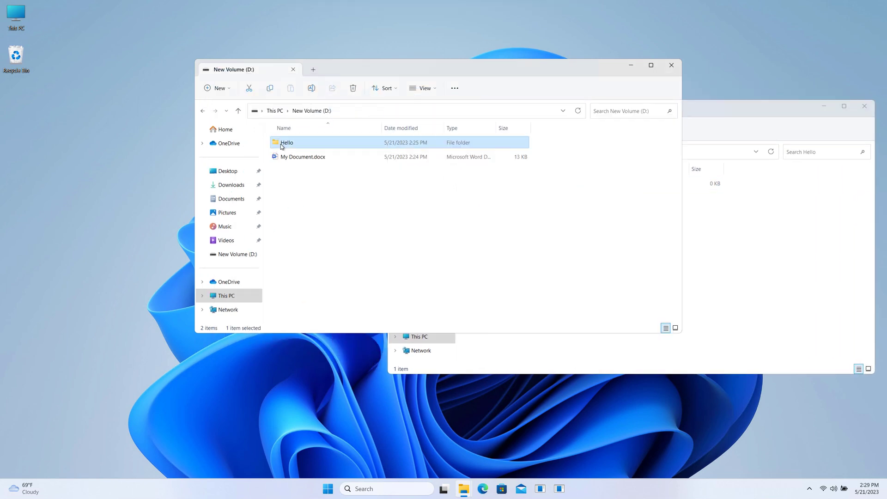
double_click(286, 142)
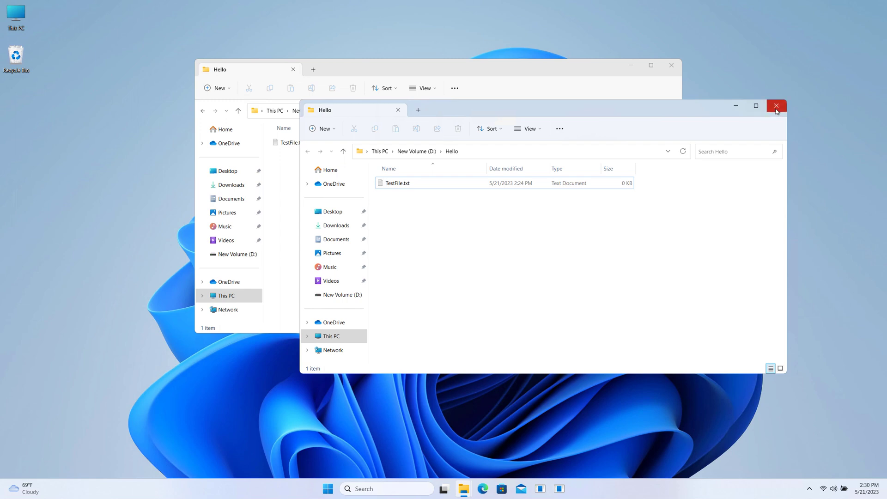
click(776, 106)
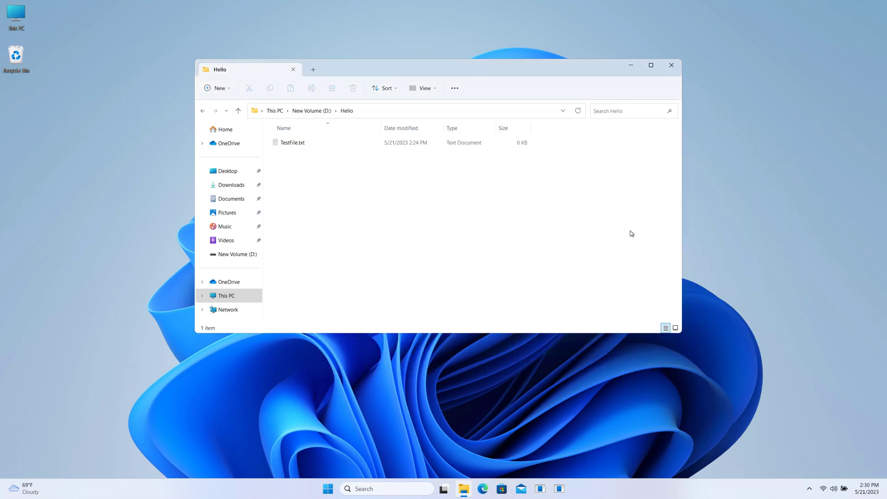